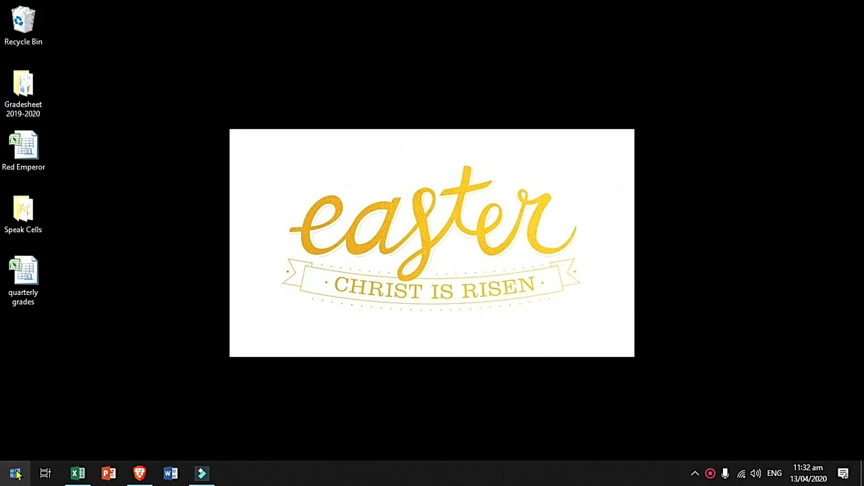
Launch Control Panel from the Start search
click(15, 470)
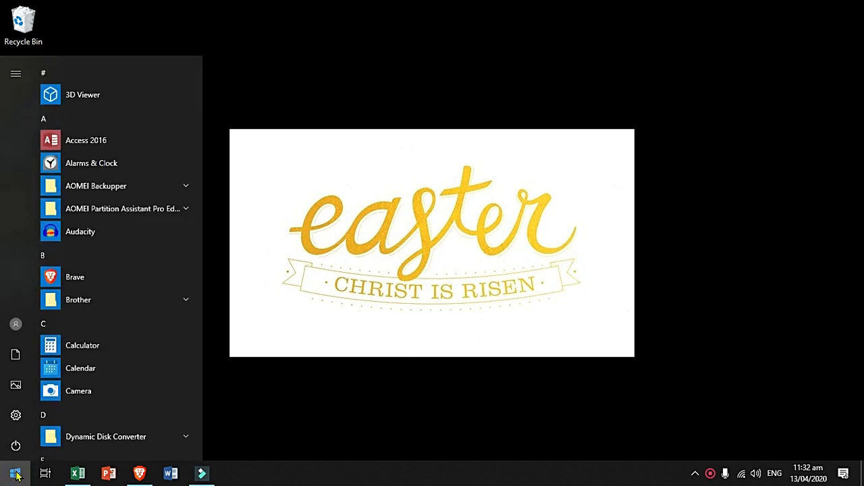
text(control Panel)
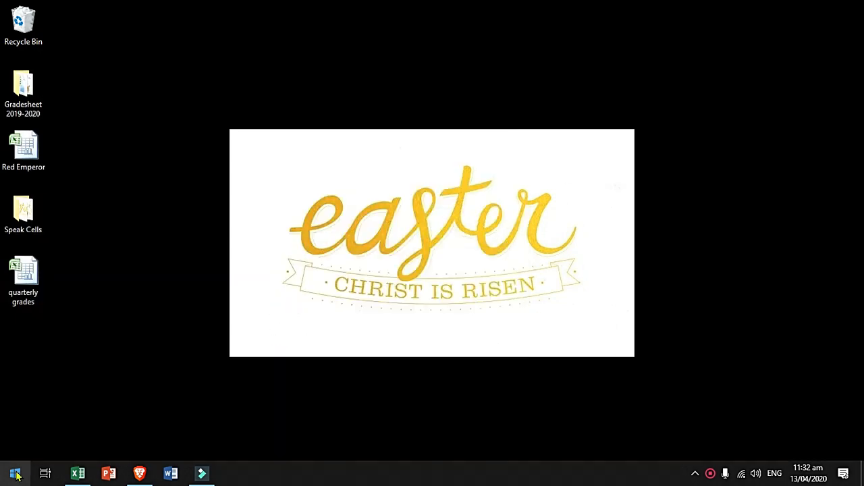
click(15, 473)
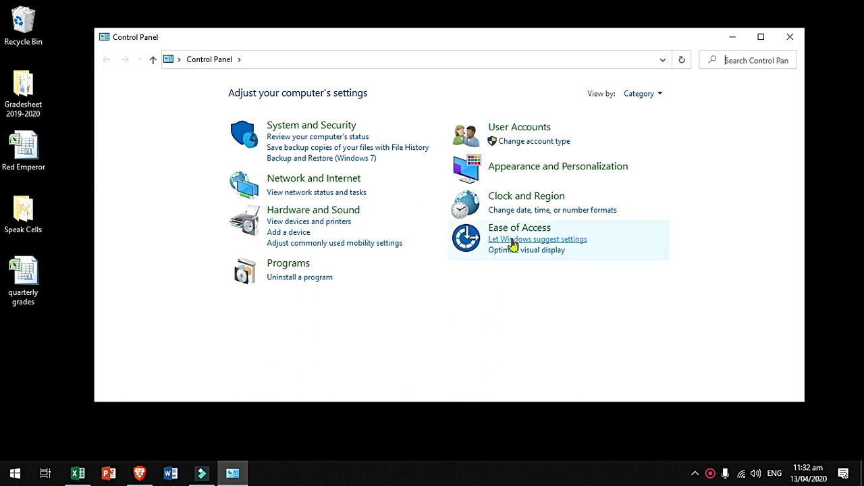
Reach the Speech Recognition page through Ease of Access
click(519, 227)
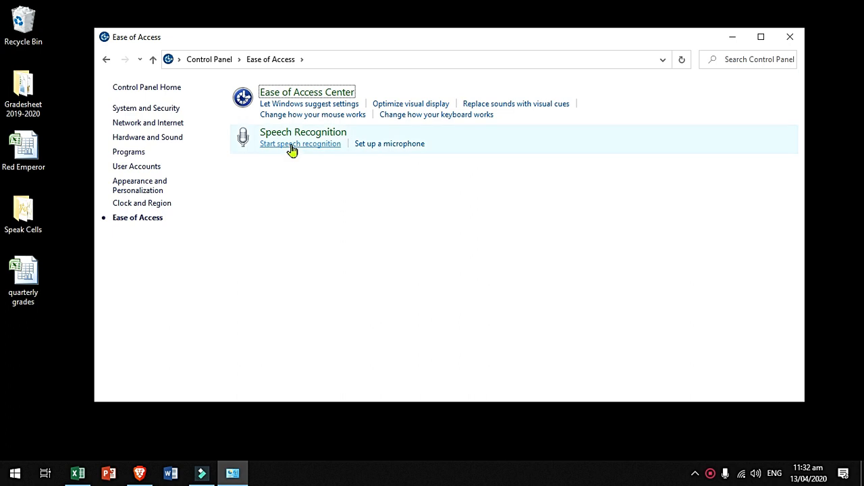
click(300, 143)
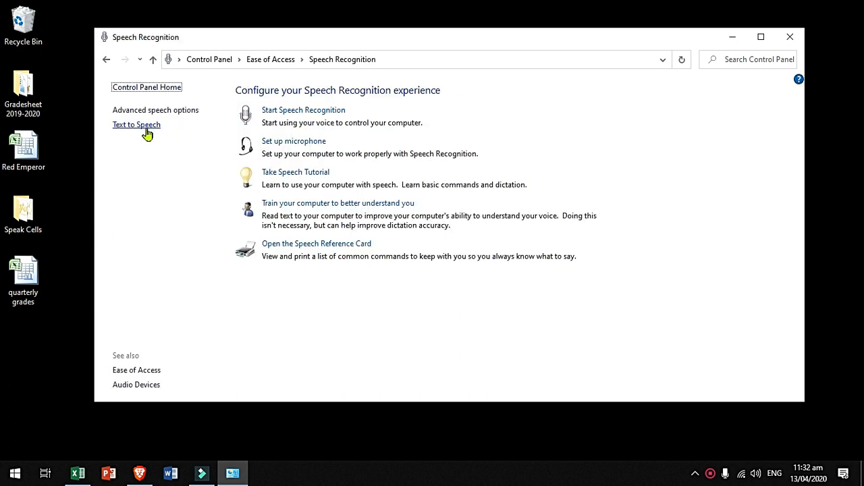
In Text to Speech, try the Microsoft David Desktop voice, then settle on Microsoft Zira Desktop
click(136, 124)
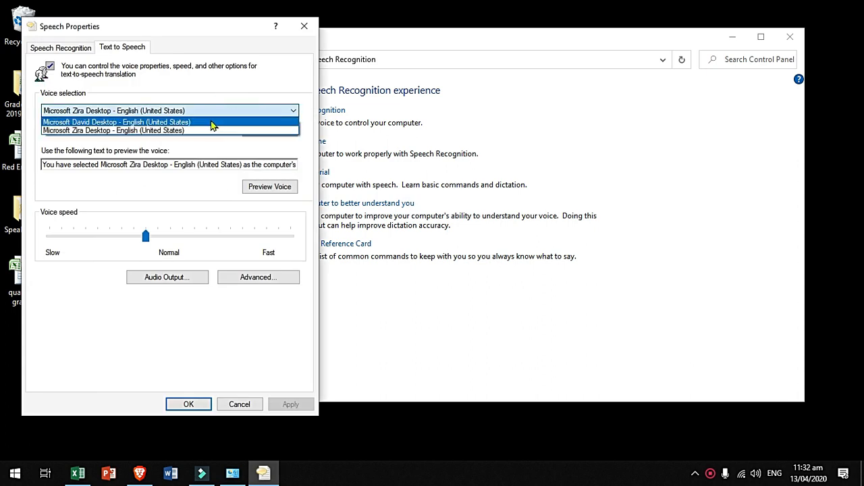
click(116, 123)
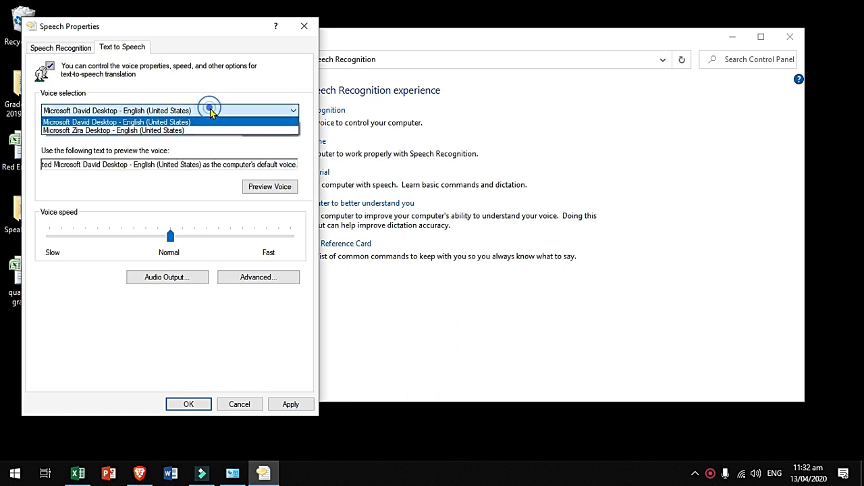
click(113, 131)
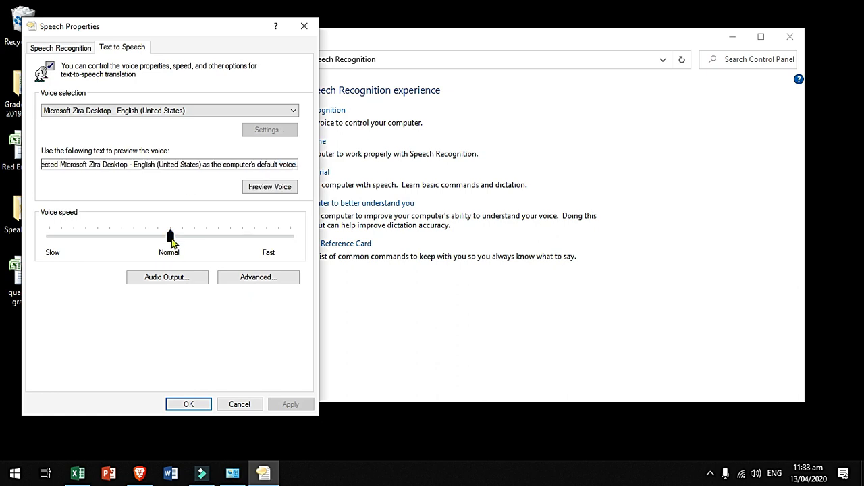
Raise the voice speed above Normal, preview a sample, and apply the faster speed
drag(171, 236, 219, 236)
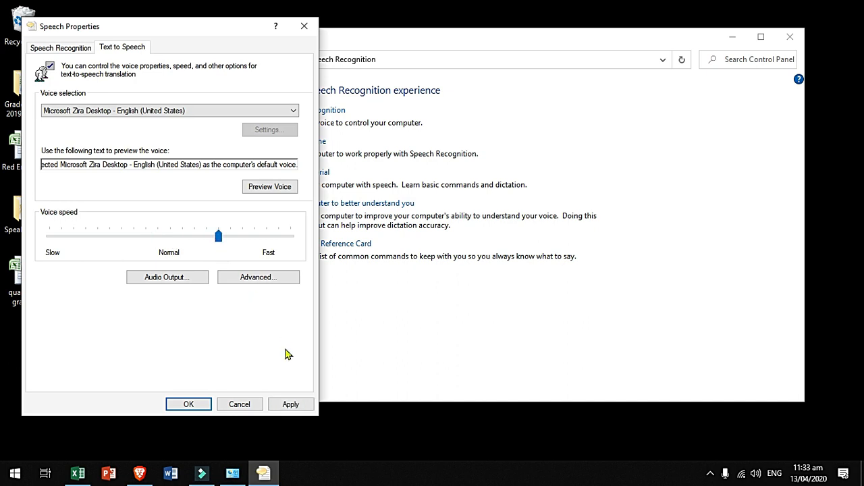
click(270, 187)
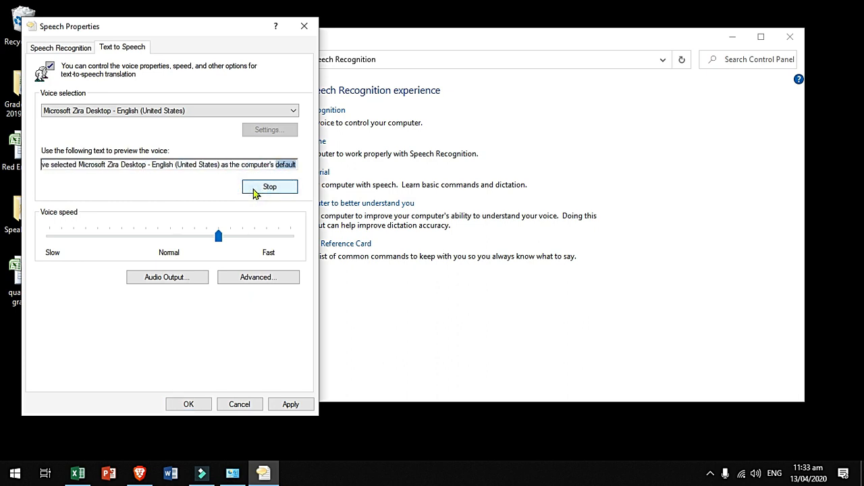
click(270, 186)
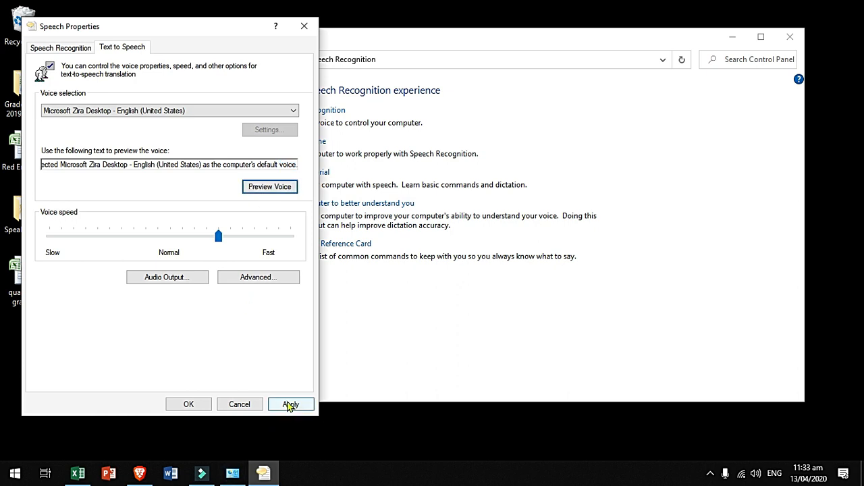
click(291, 403)
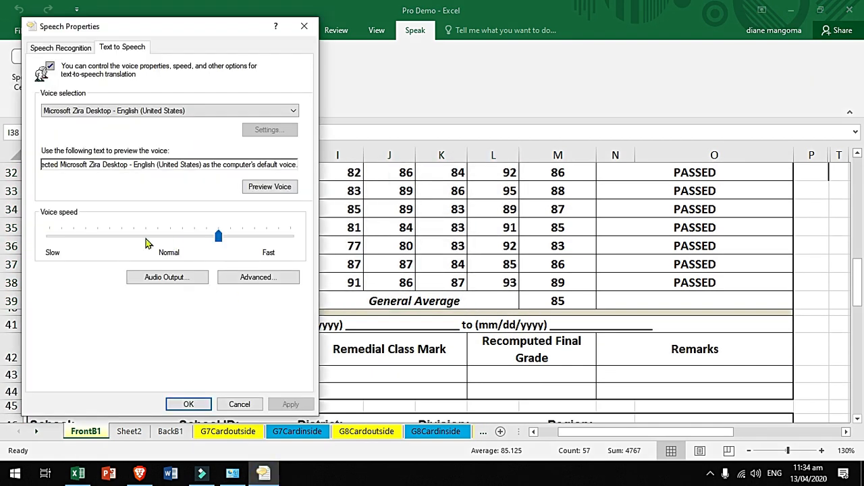
Drag the voice speed slider well below Normal toward Slow
drag(218, 235, 121, 235)
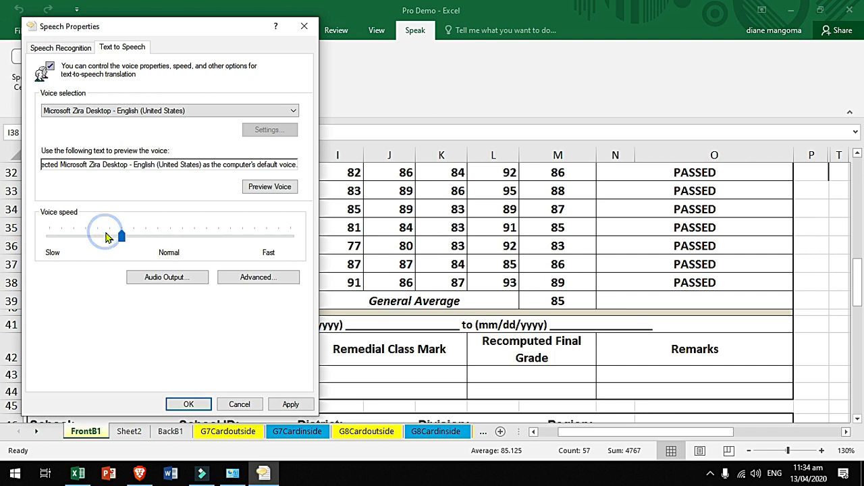
drag(120, 235, 73, 235)
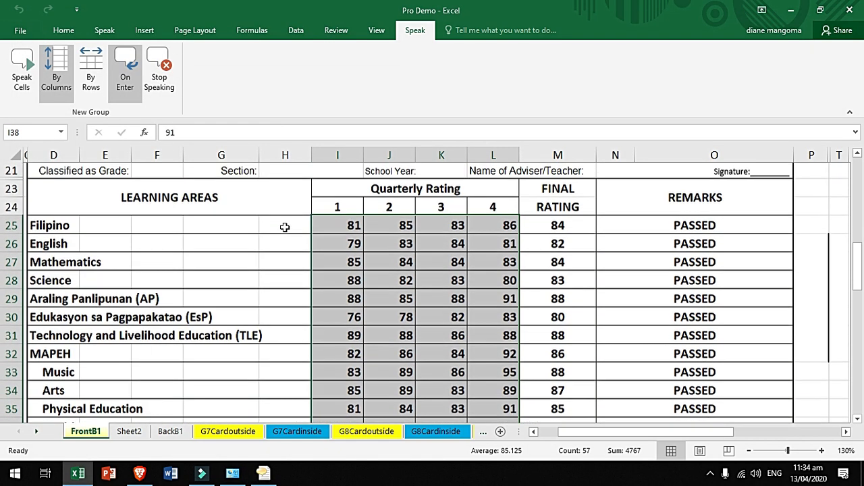
click(389, 231)
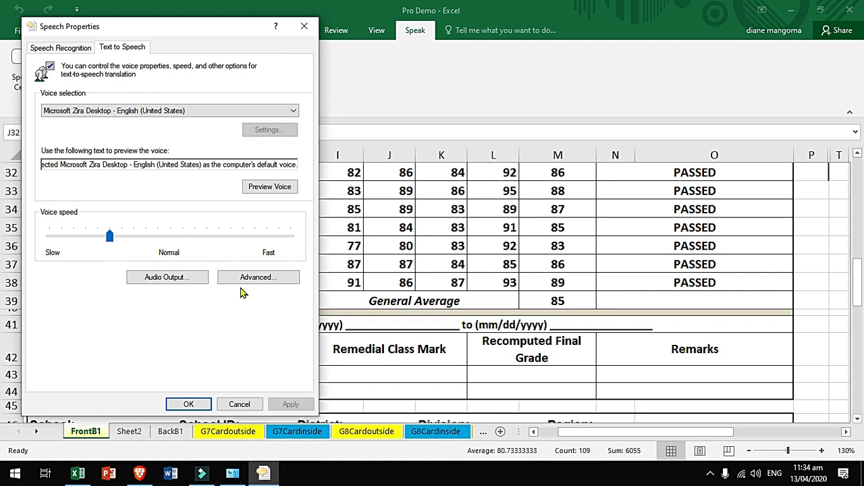
mouse_move(227, 243)
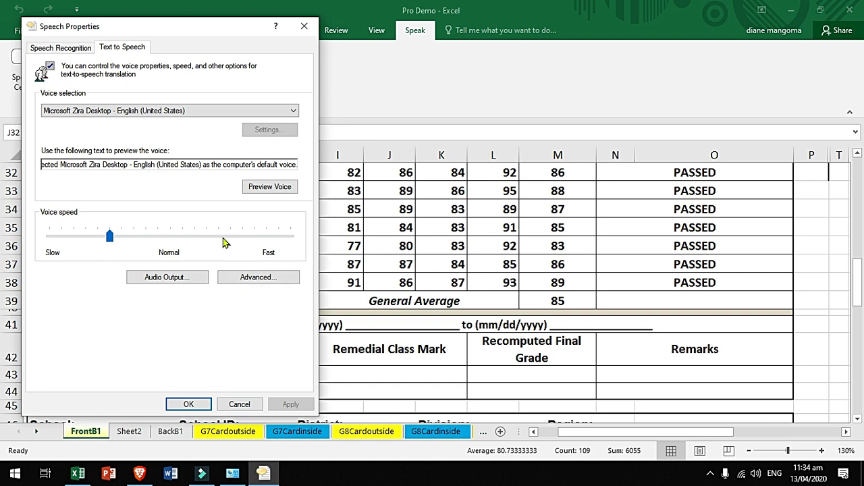
Push the voice speed slider up close to Fast
drag(110, 235, 255, 235)
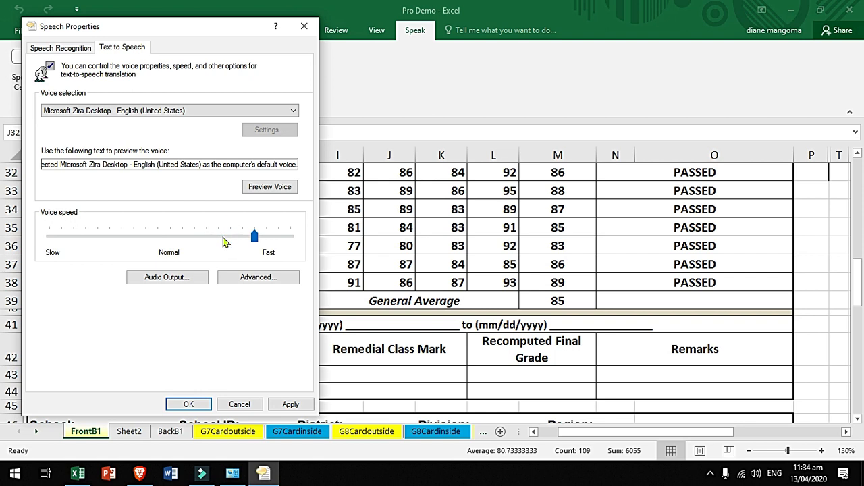
drag(254, 235, 230, 235)
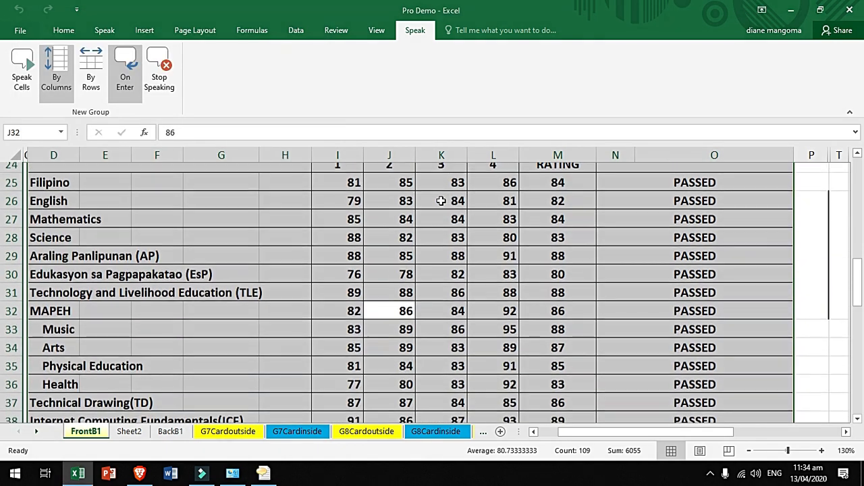
Select cell K25 (Filipino third-quarter grade) and start Speak Cells reading the grades aloud
click(440, 190)
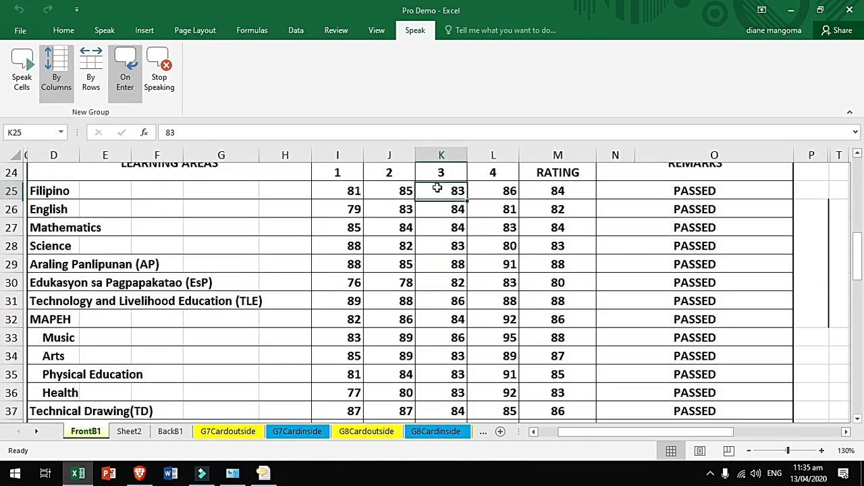
click(20, 64)
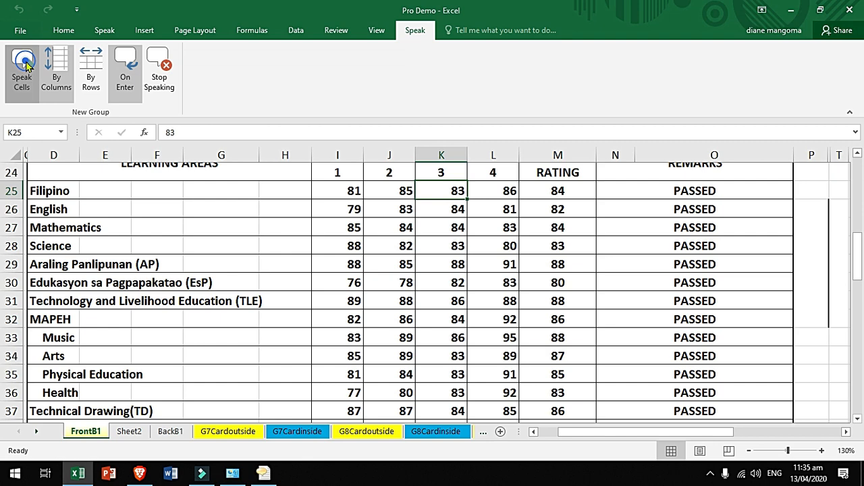